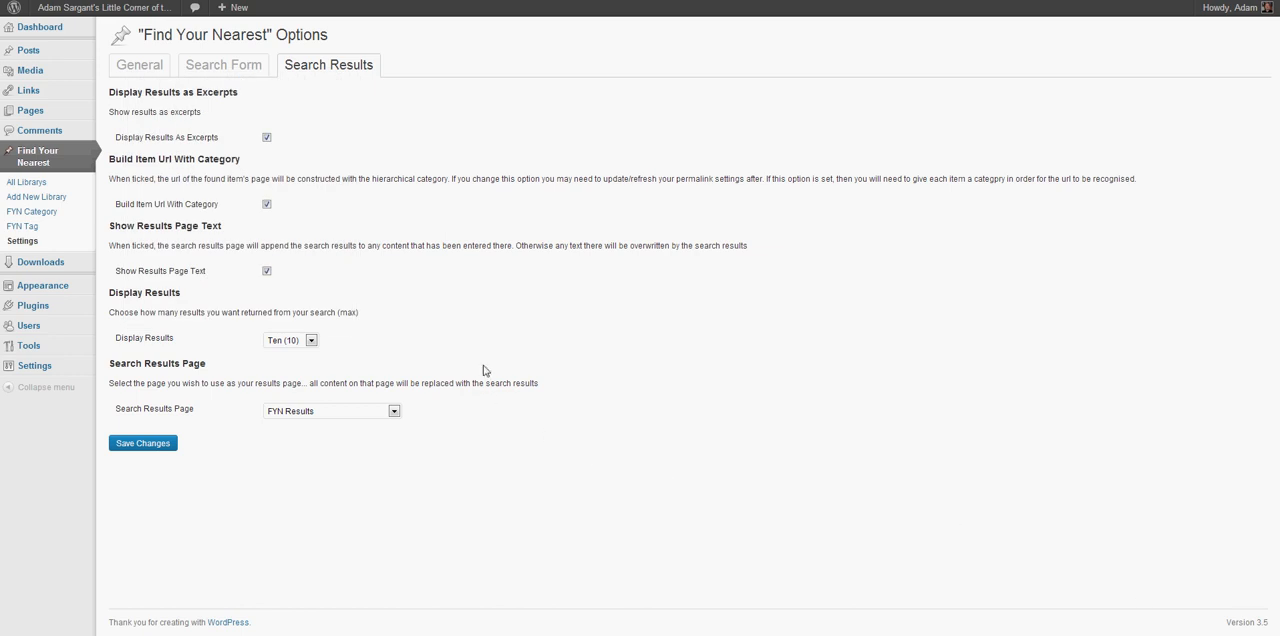
{"action": "mouse_move", "coordinate": [368, 156]}
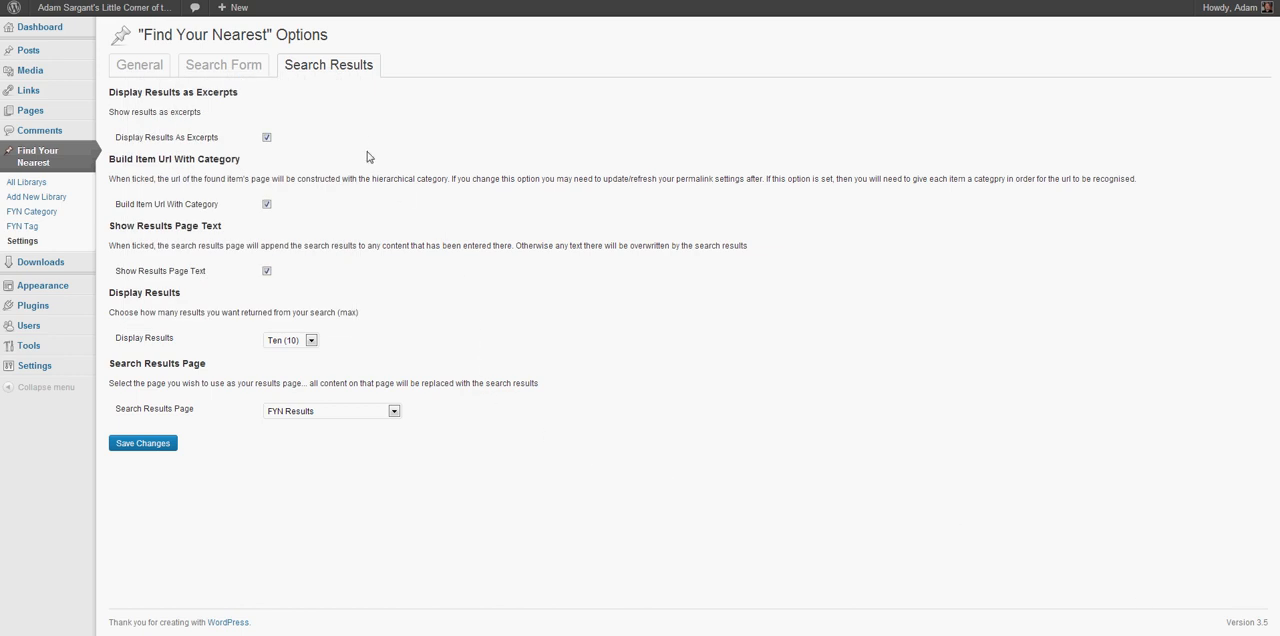
{"action": "mouse_move", "coordinate": [22, 241]}
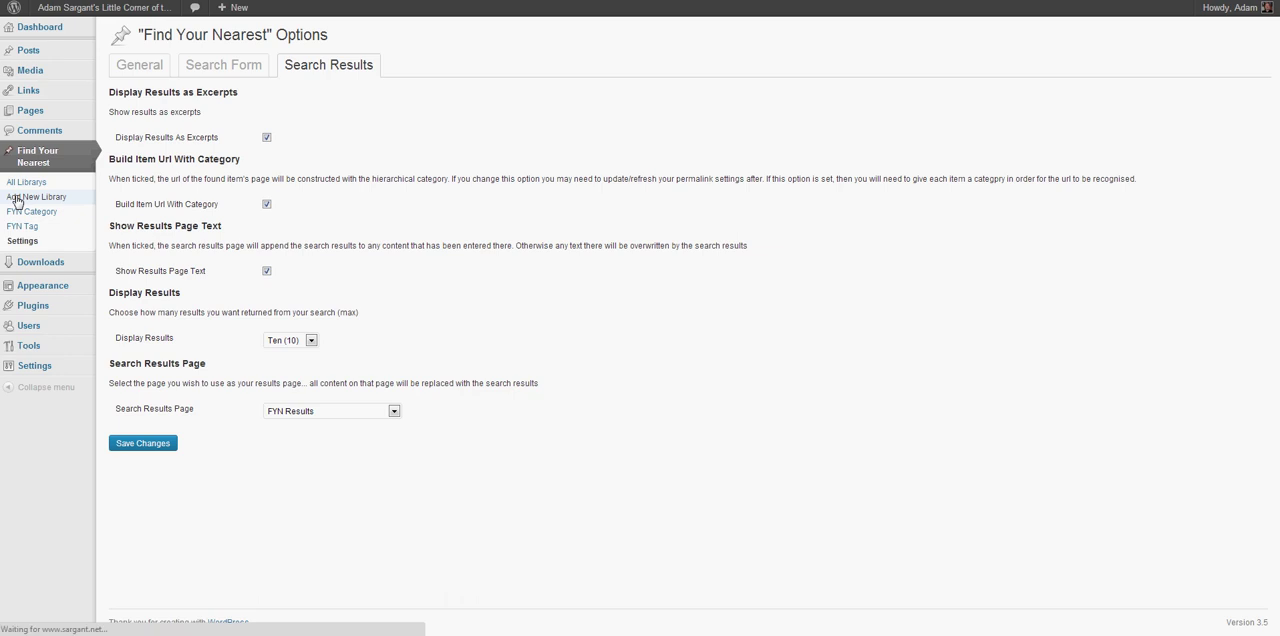
Start a new library entry titled 'Keighley Library'
{"action": "left_click", "coordinate": [37, 197]}
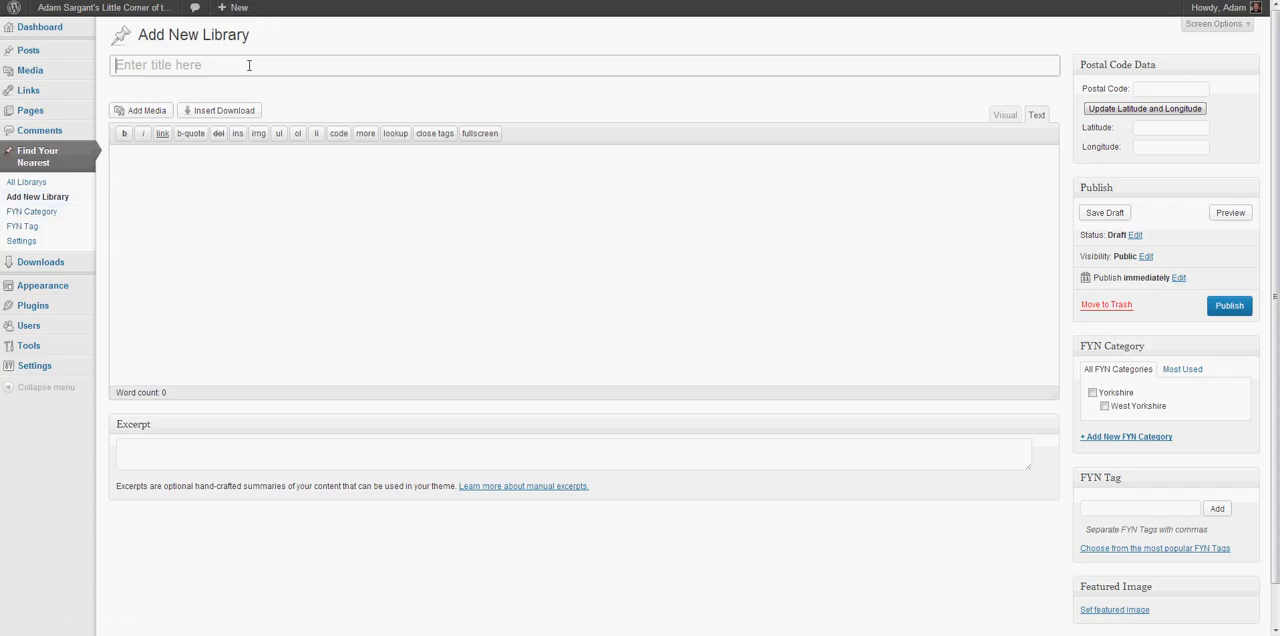
{"action": "type", "text": "Keig"}
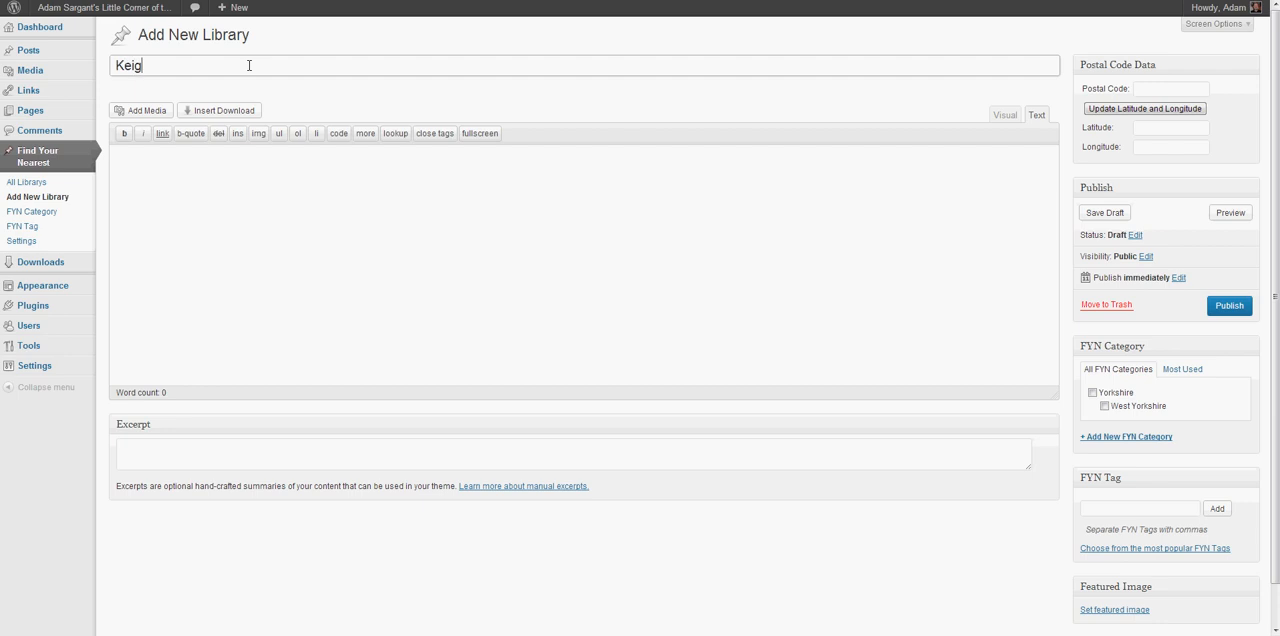
{"action": "type", "text": "hley Lib"}
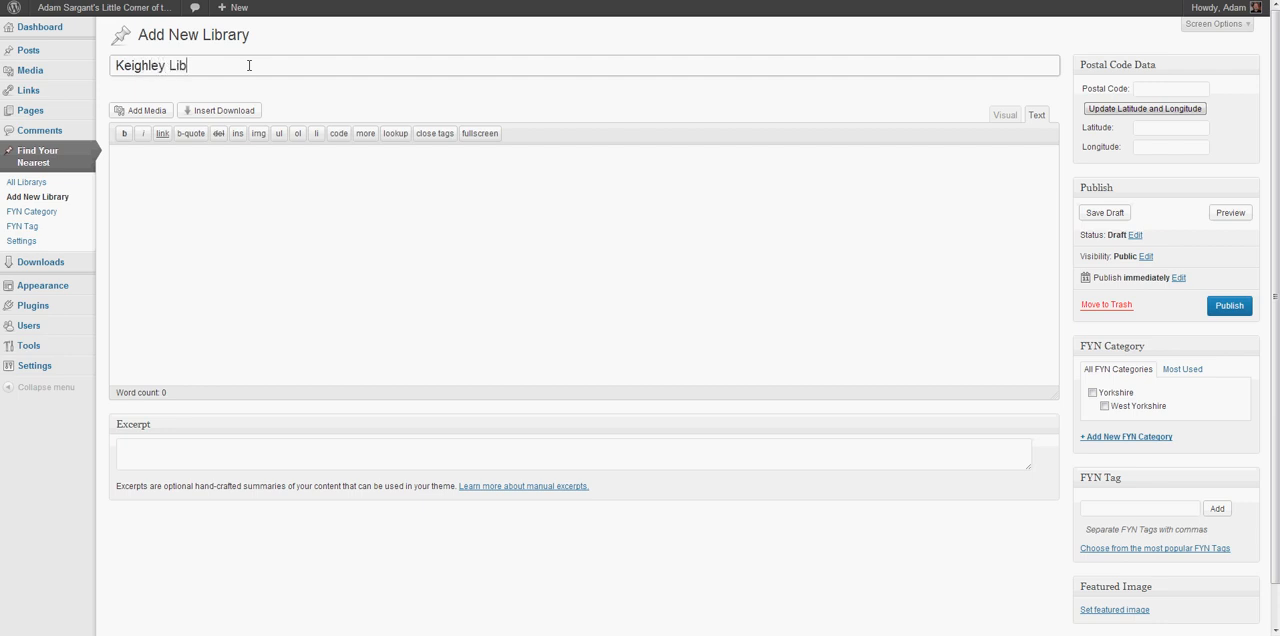
{"action": "type", "text": "rary"}
{"action": "left_click", "coordinate": [584, 265]}
{"action": "type", "text": "s"}
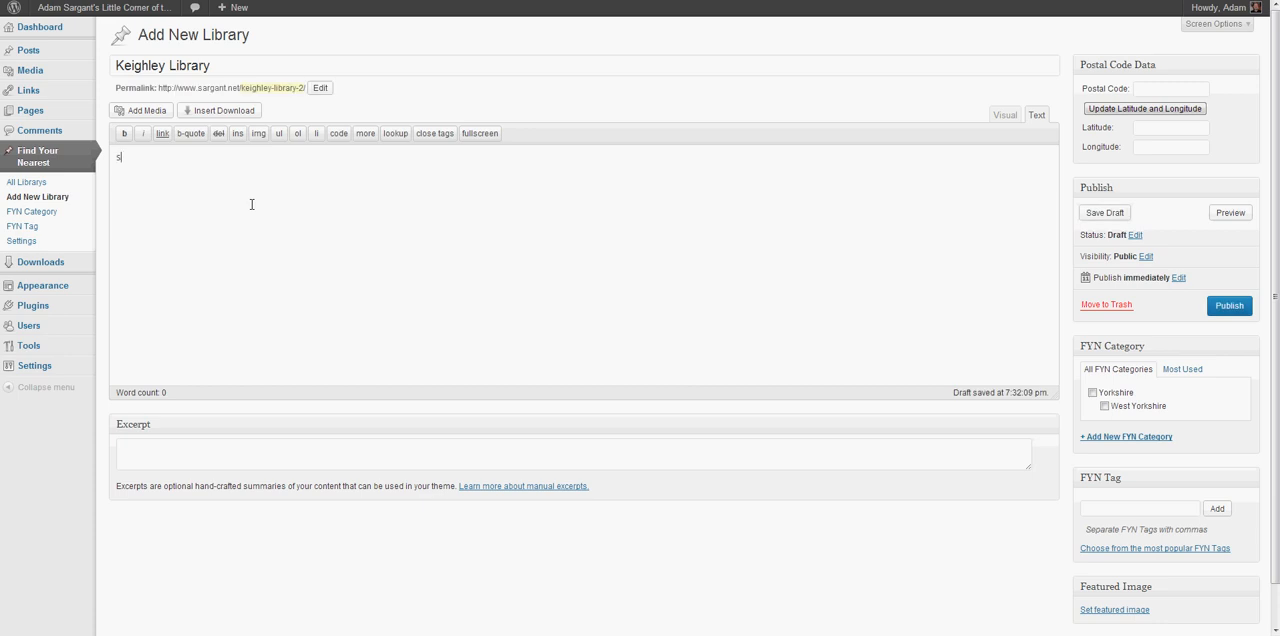
Enter the body text 'Some content, opening times etc'
{"action": "type", "text": "Some cont"}
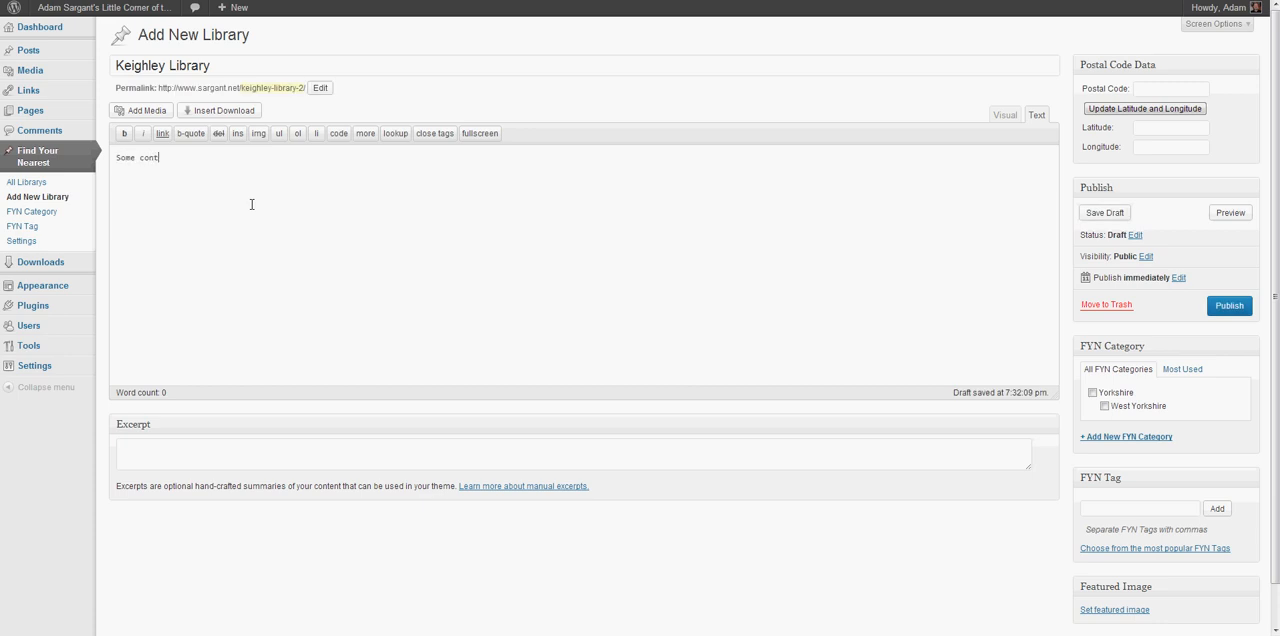
{"action": "type", "text": "ent, a"}
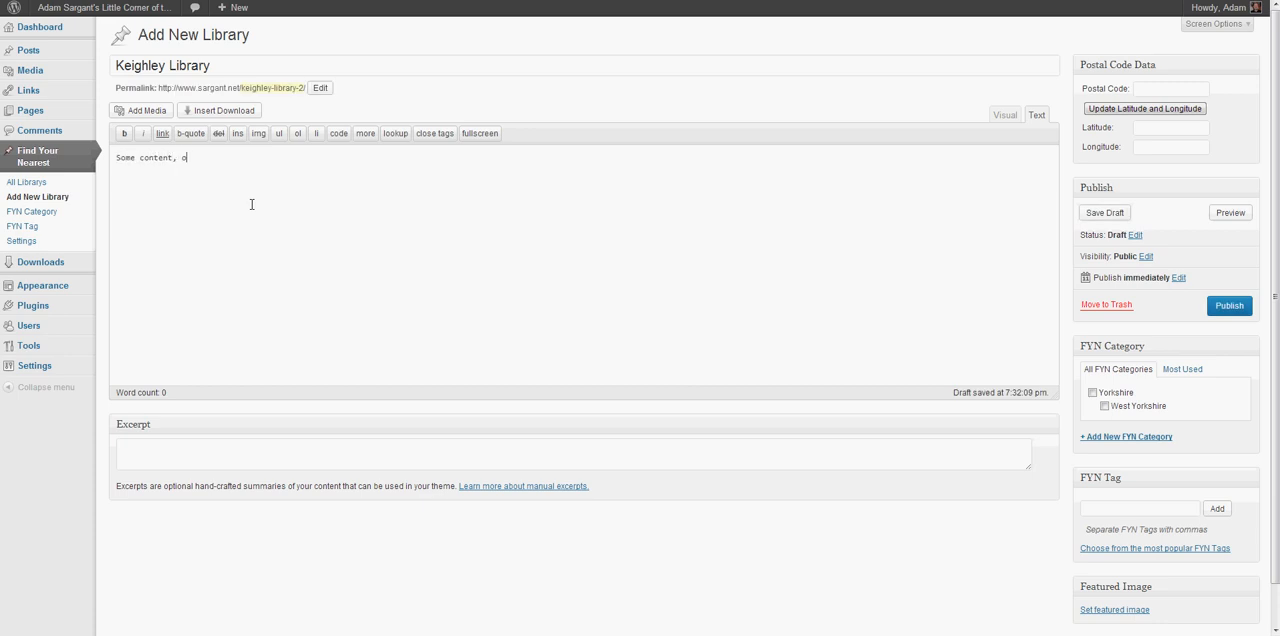
{"action": "type", "text": "pening t"}
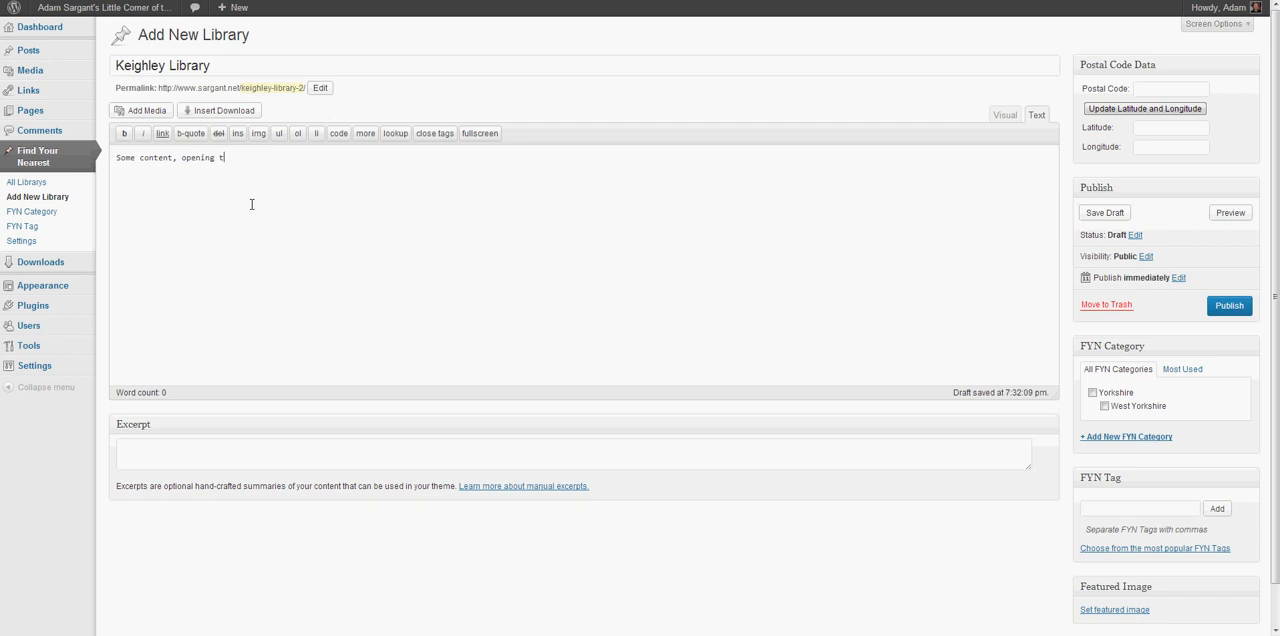
{"action": "type", "text": "imes etc"}
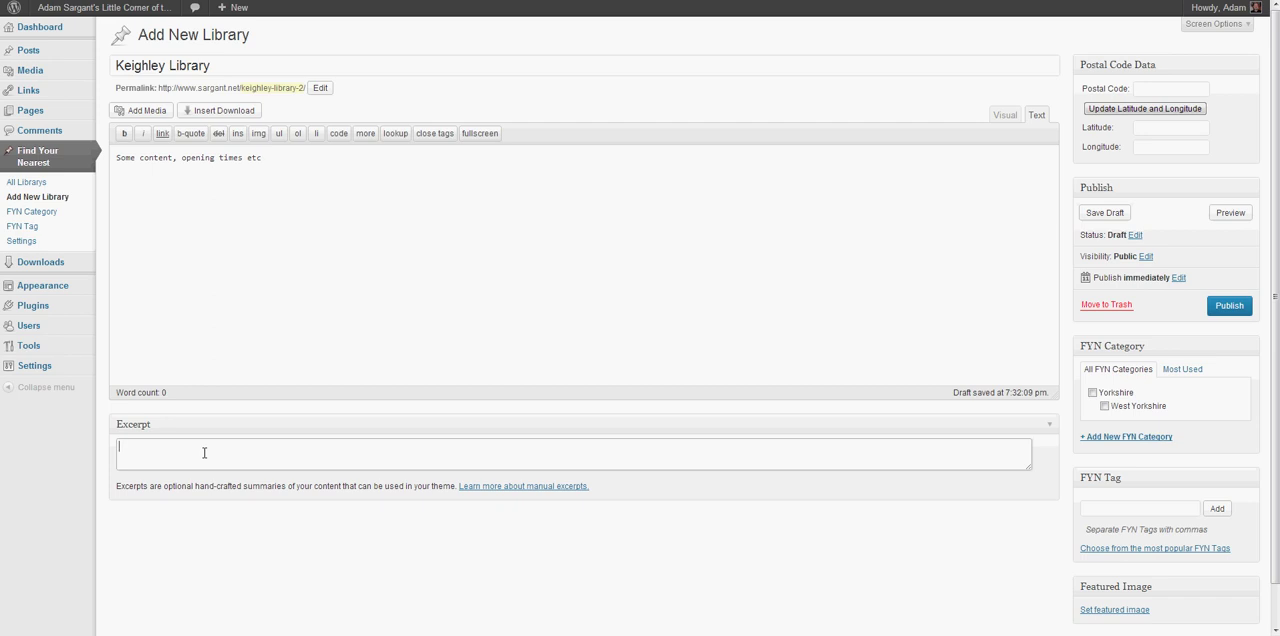
Enter 'Shortened results' in the entry's Excerpt box
{"action": "type", "text": "Shorten"}
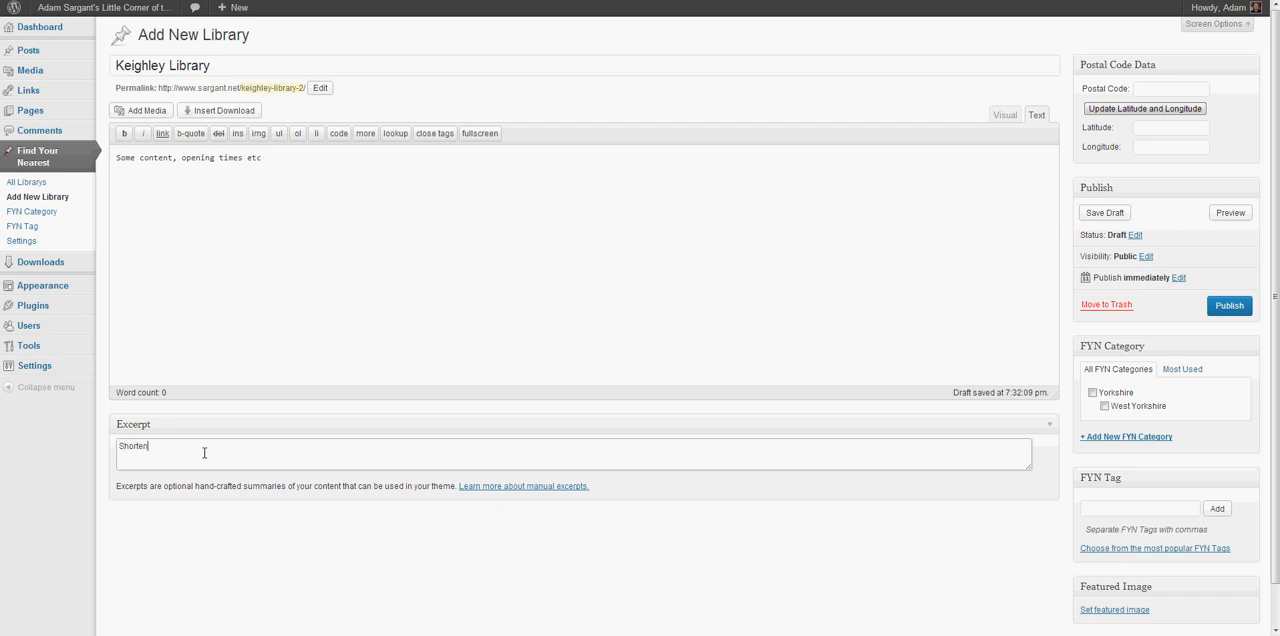
{"action": "type", "text": "ed resul"}
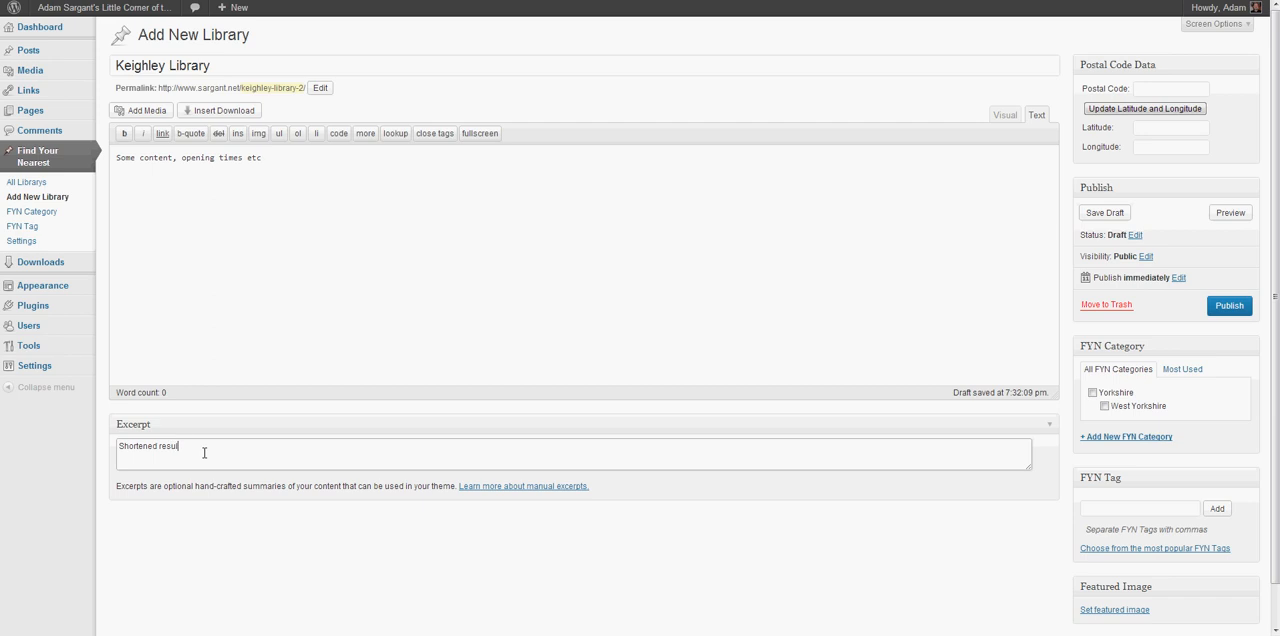
{"action": "type", "text": "s"}
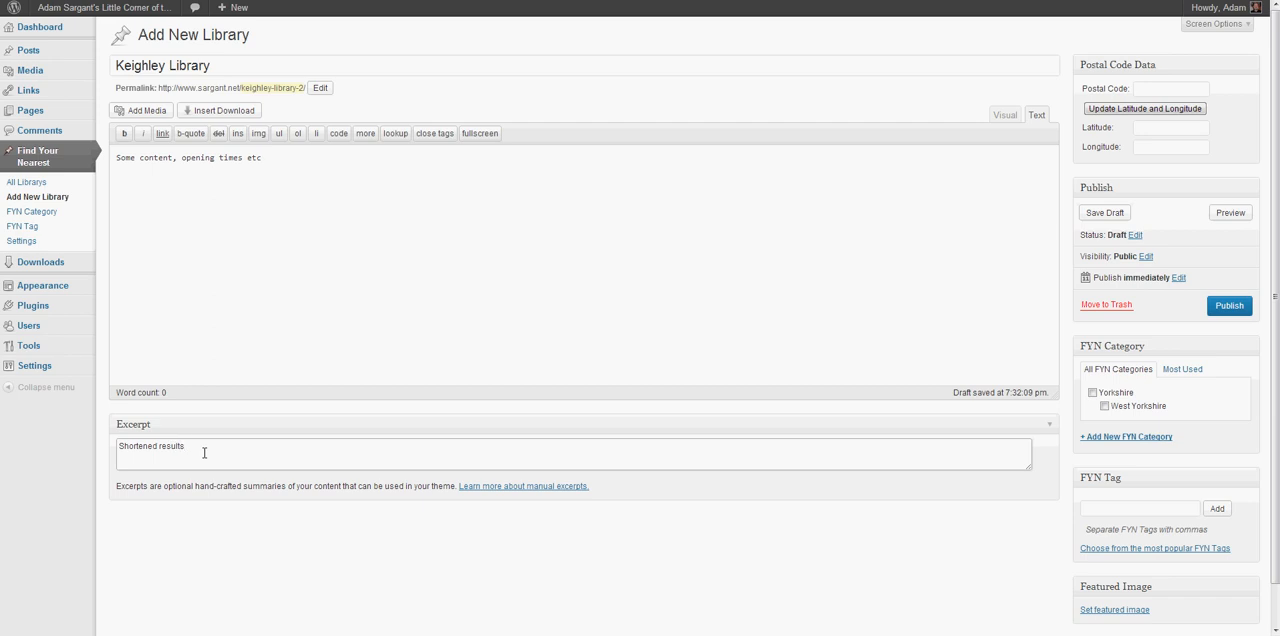
{"action": "mouse_move", "coordinate": [980, 149]}
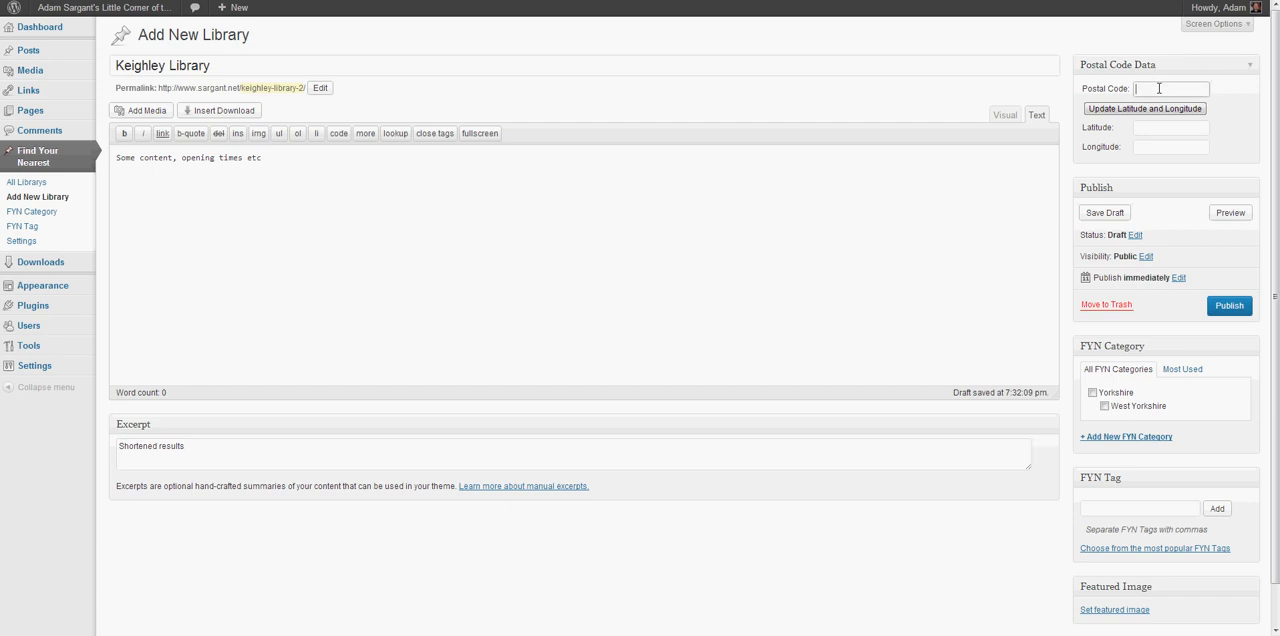
Enter postcode BD21 3SX and fill latitude 53.857544 and longitude -1.904395 from it
{"action": "type", "text": "BD21 3SX"}
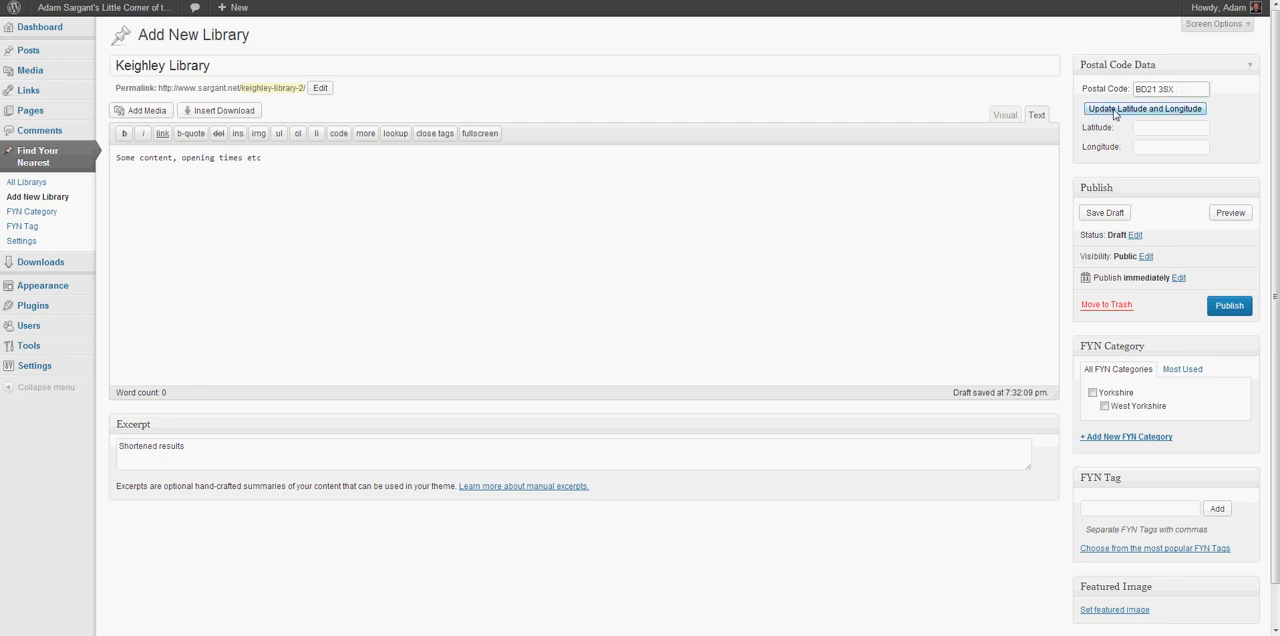
{"action": "mouse_move", "coordinate": [1150, 112]}
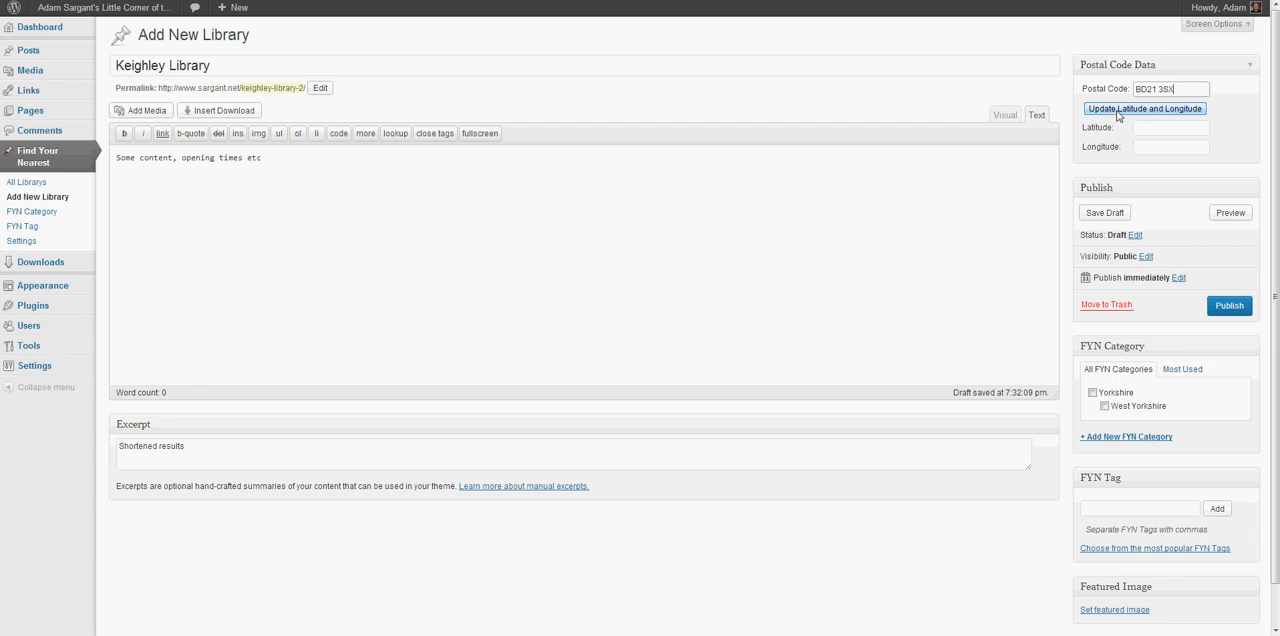
{"action": "left_click", "coordinate": [1144, 108]}
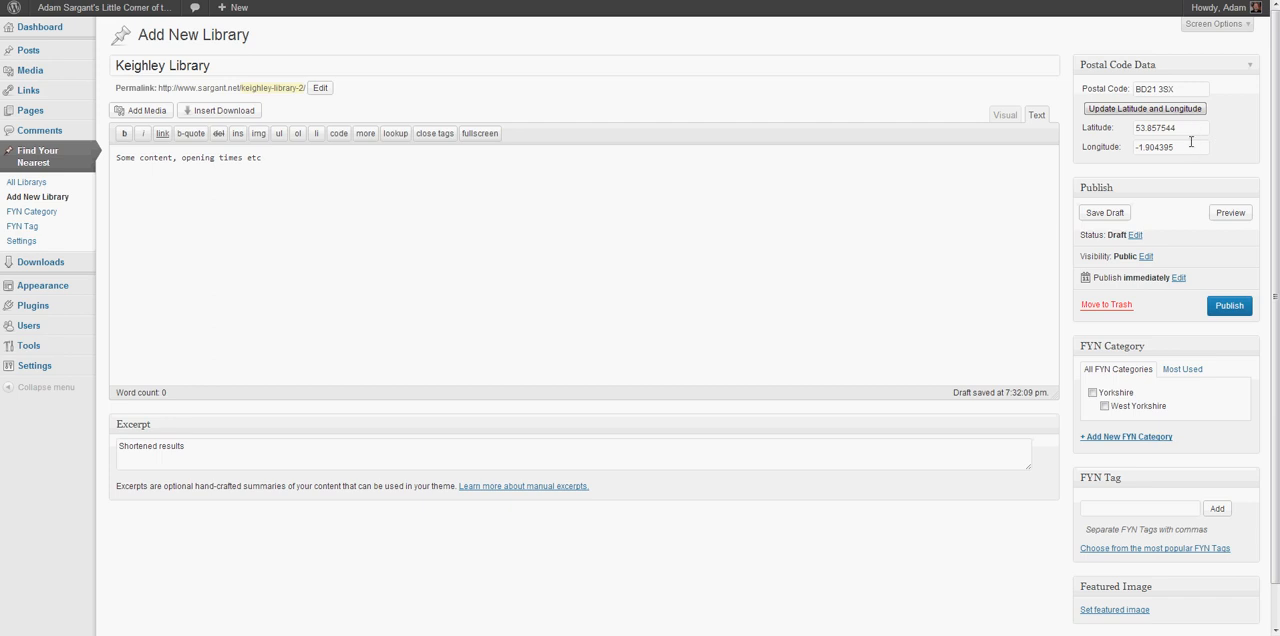
{"action": "mouse_move", "coordinate": [1192, 143]}
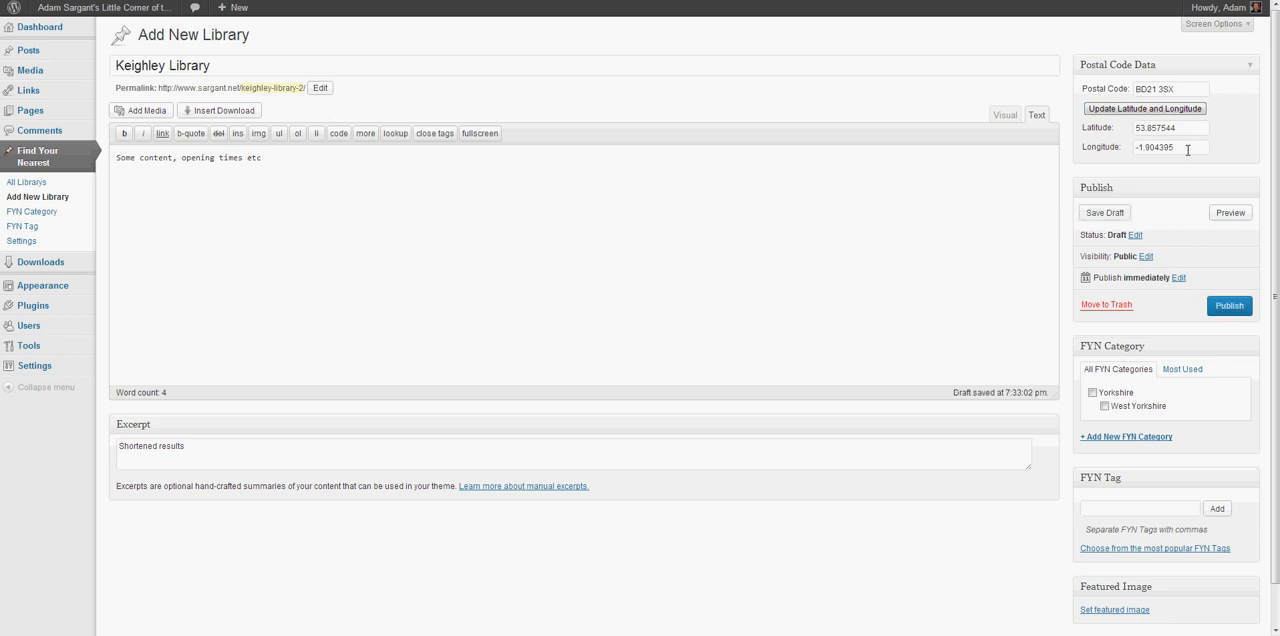
{"action": "mouse_move", "coordinate": [1104, 178]}
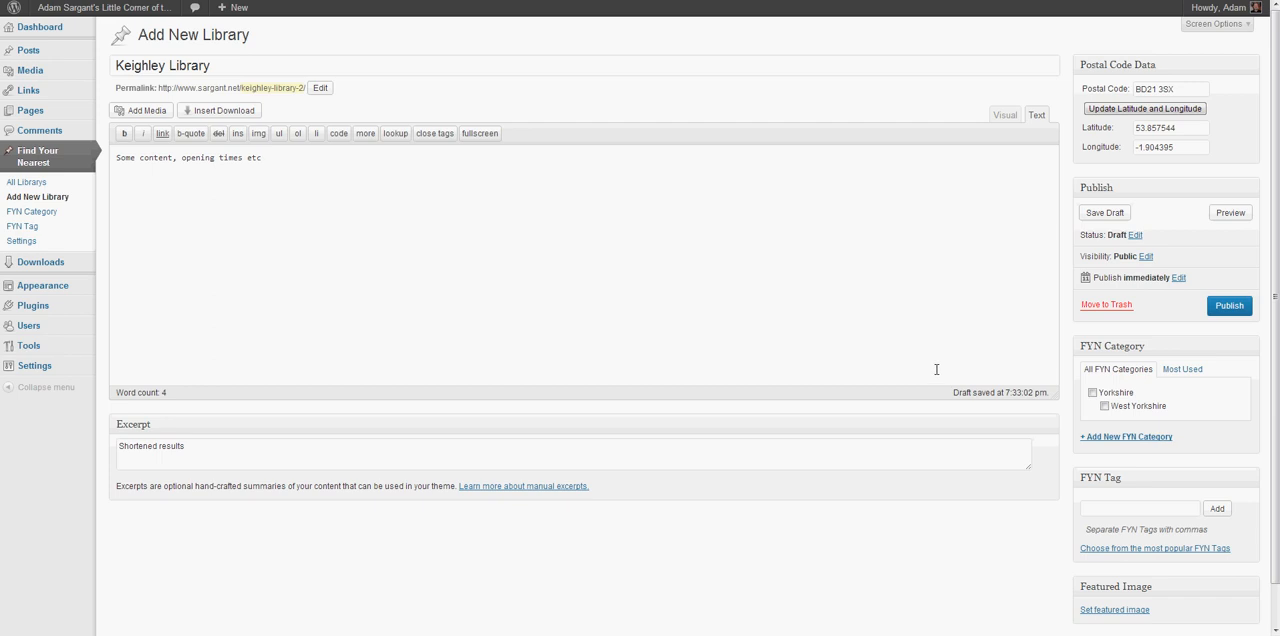
{"action": "mouse_move", "coordinate": [21, 241]}
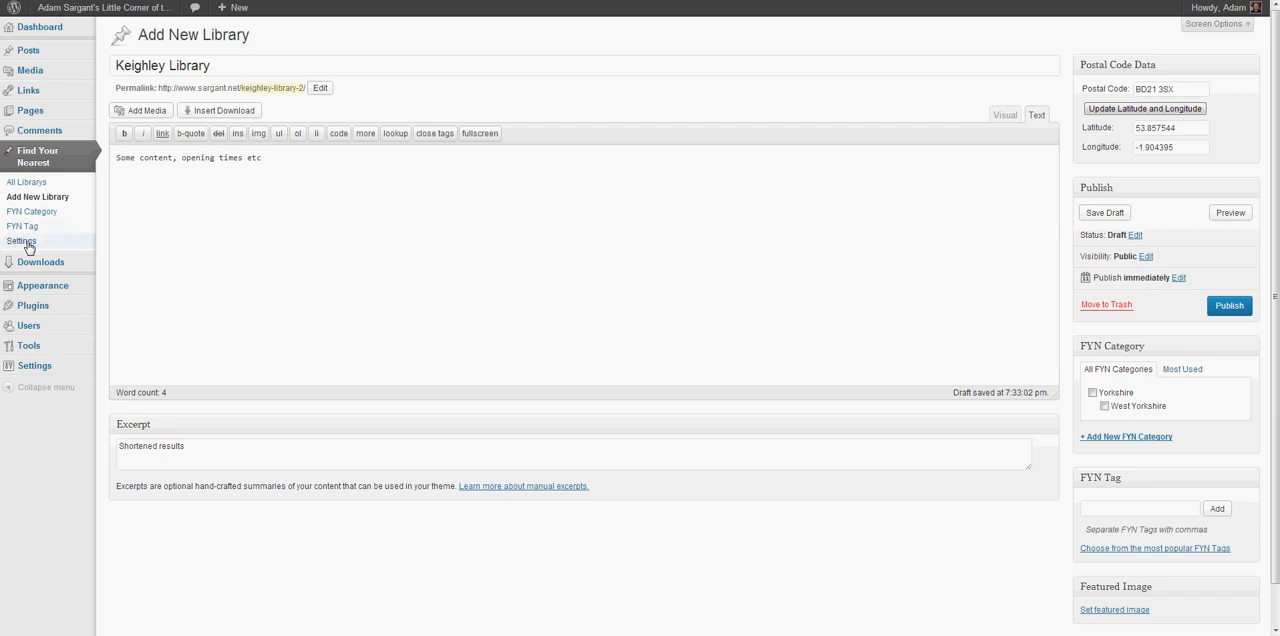
{"action": "mouse_move", "coordinate": [1042, 343]}
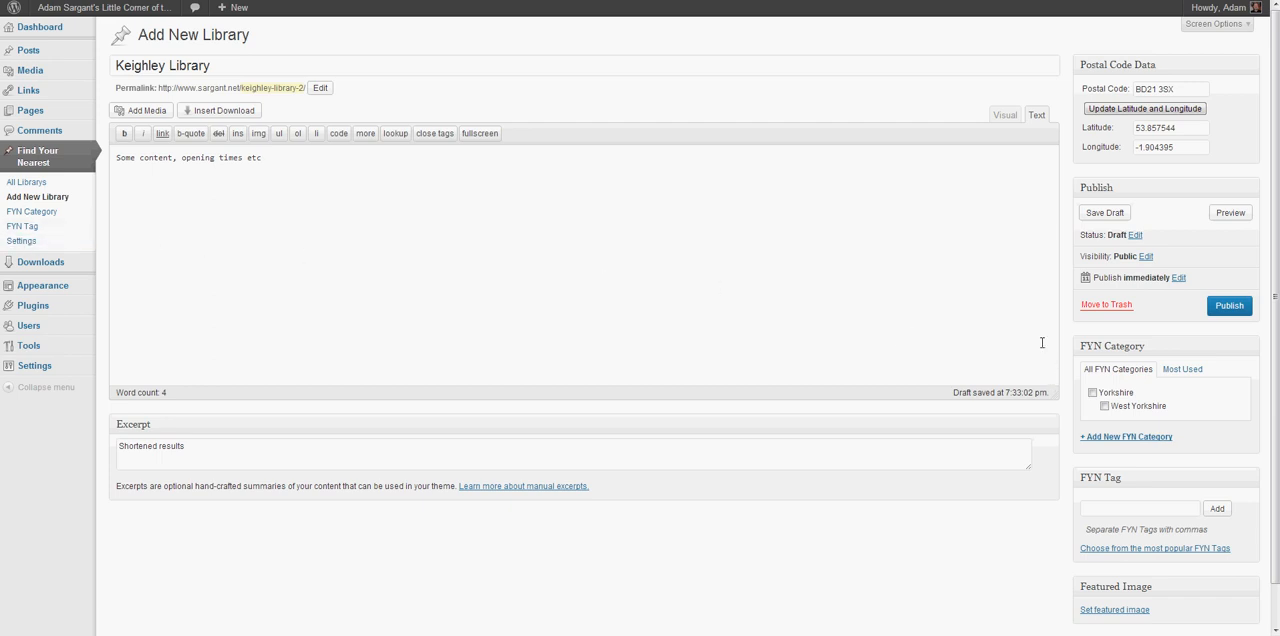
{"action": "mouse_move", "coordinate": [969, 317]}
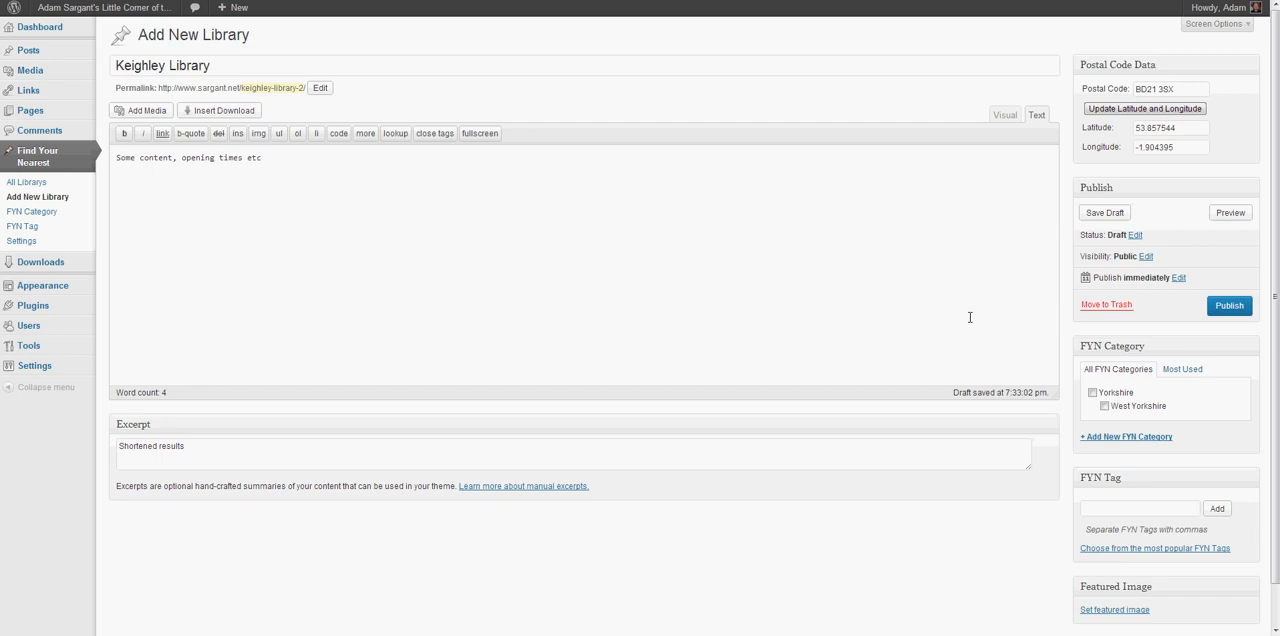
{"action": "mouse_move", "coordinate": [994, 333]}
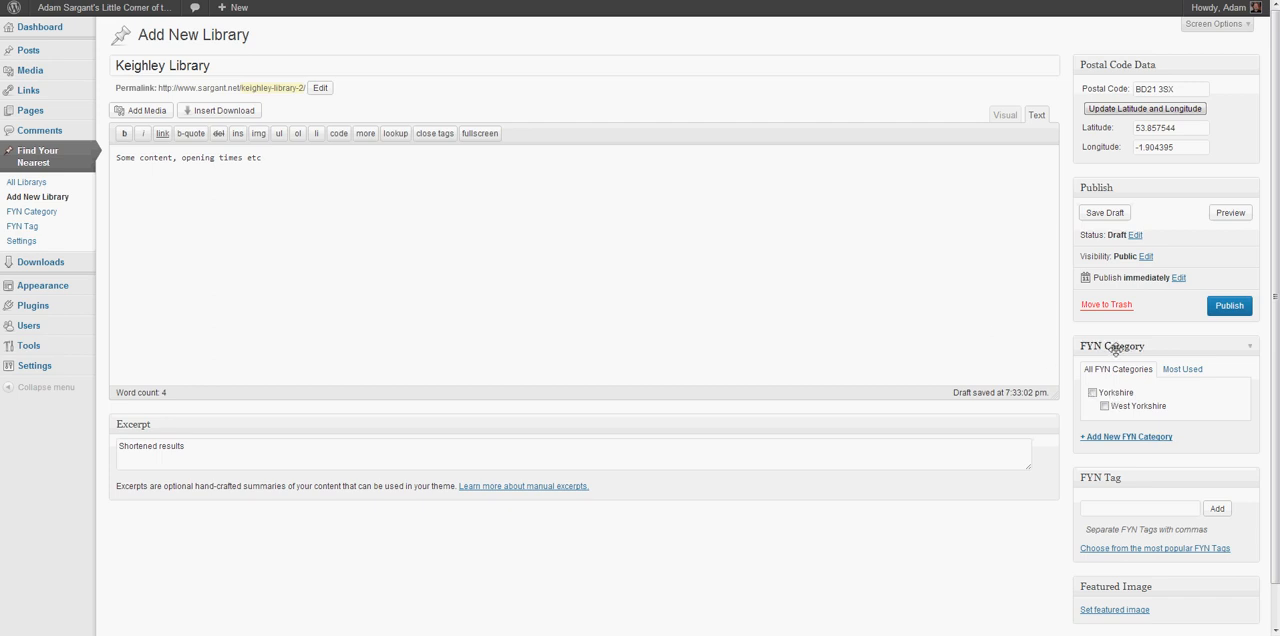
Tick the Yorkshire and West Yorkshire checkboxes in the FYN Category box
{"action": "left_click", "coordinate": [1091, 391]}
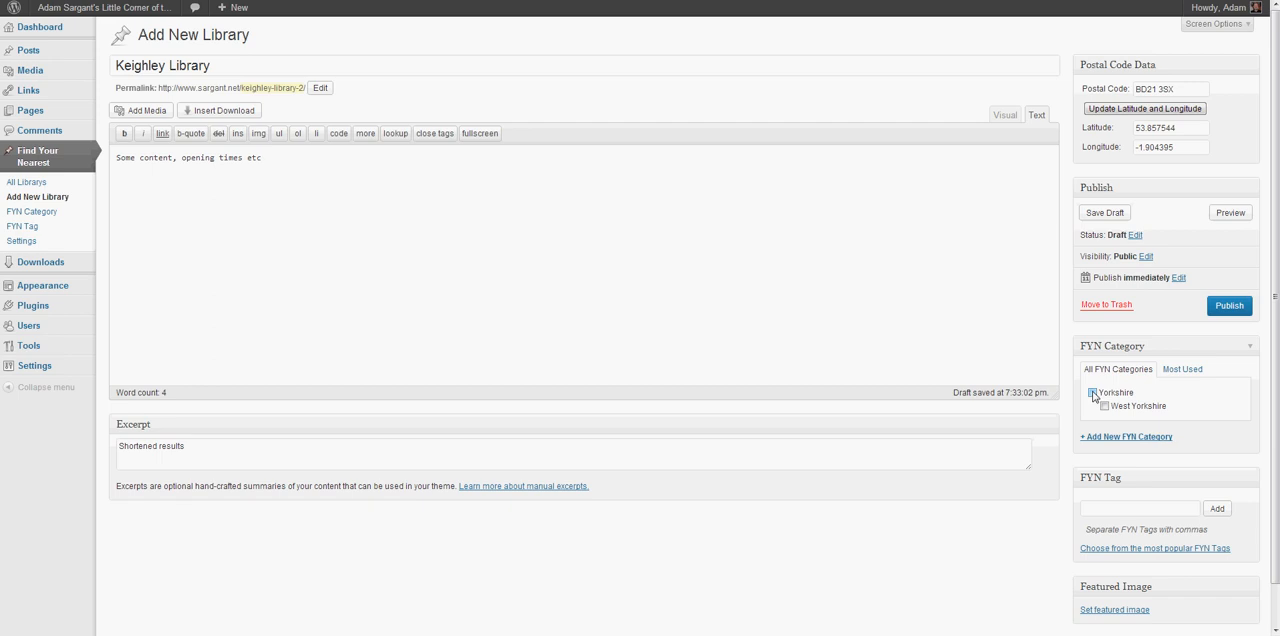
{"action": "left_click", "coordinate": [1094, 391]}
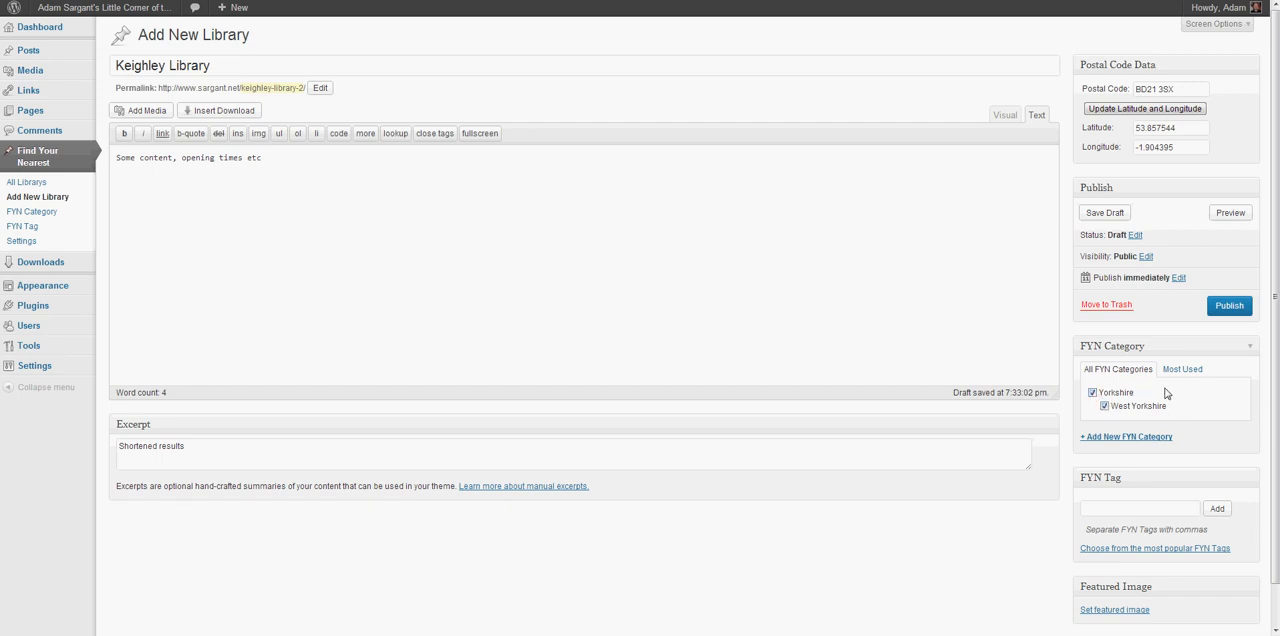
{"action": "mouse_move", "coordinate": [1155, 483]}
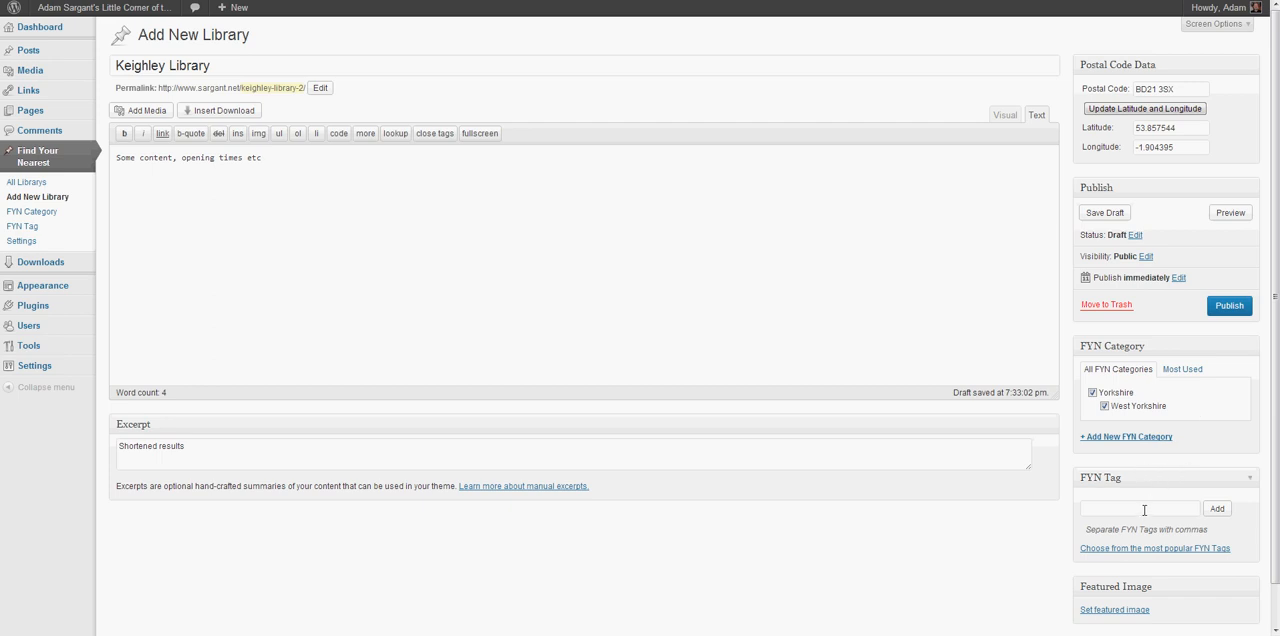
Add the tag 'Public' in the FYN Tag box
{"action": "scroll", "scroll_direction": "down", "scroll_amount": 3}
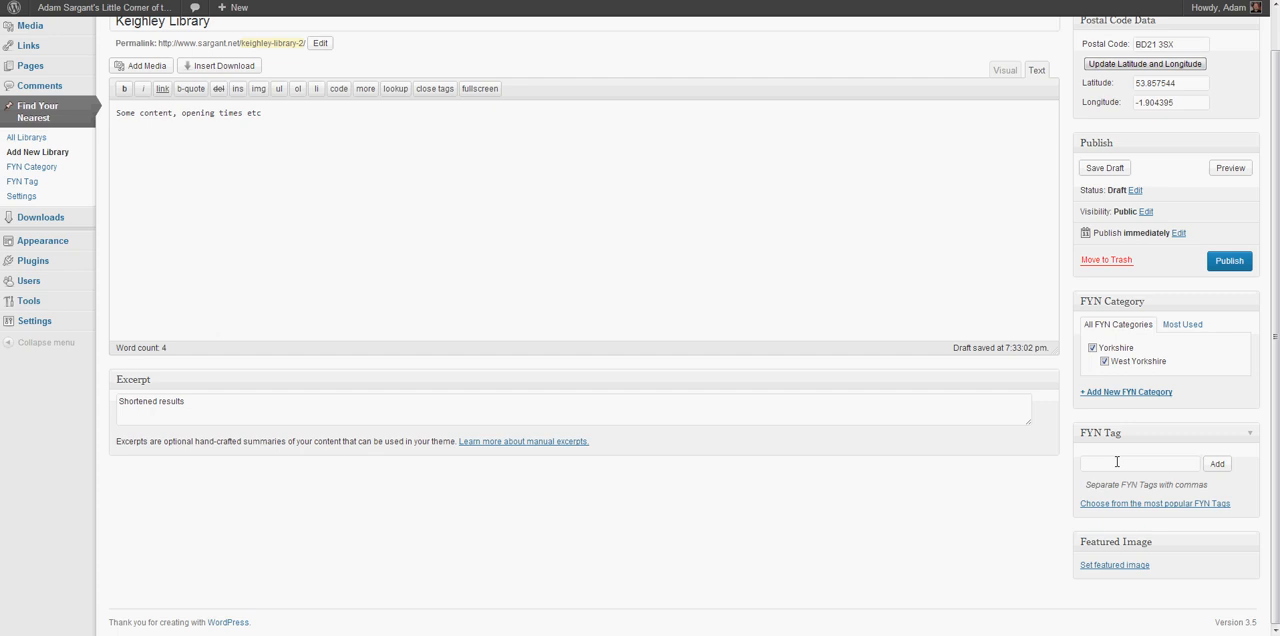
{"action": "left_click", "coordinate": [1140, 463]}
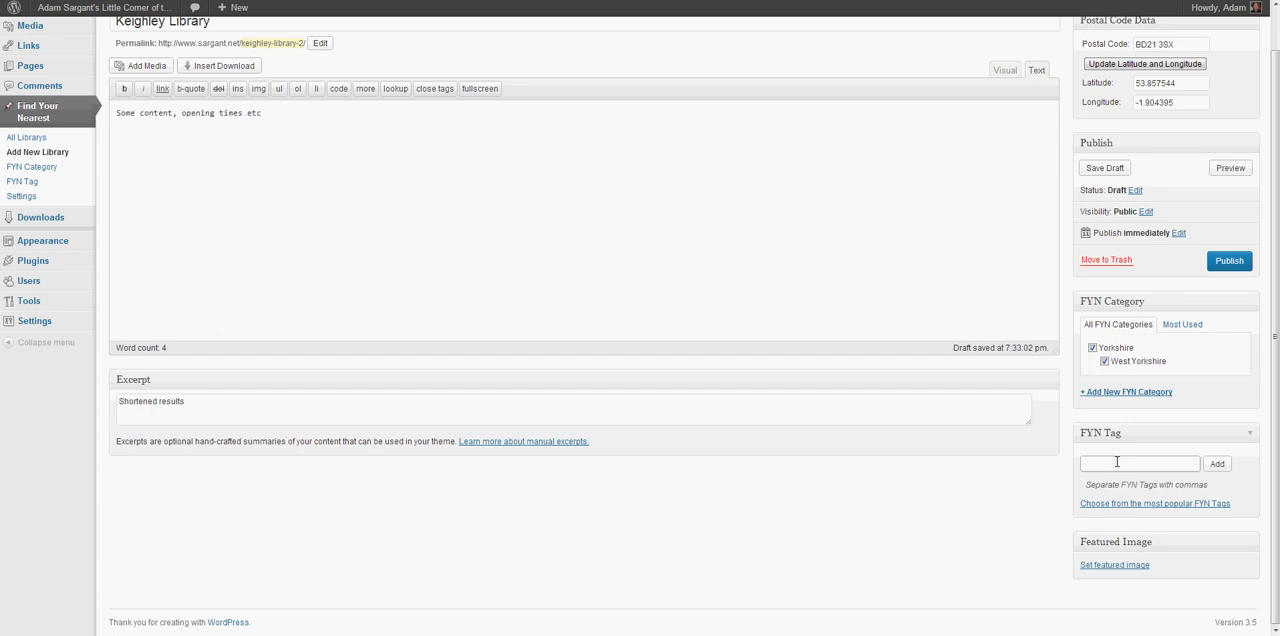
{"action": "type", "text": "Public"}
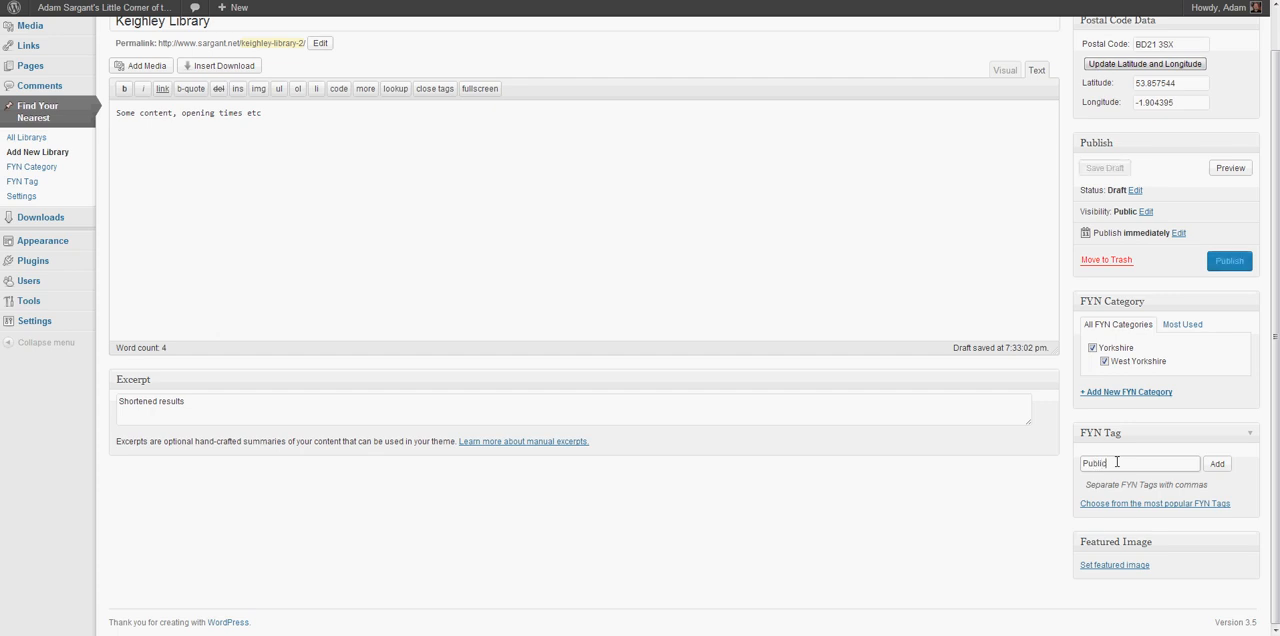
{"action": "left_click", "coordinate": [1217, 463]}
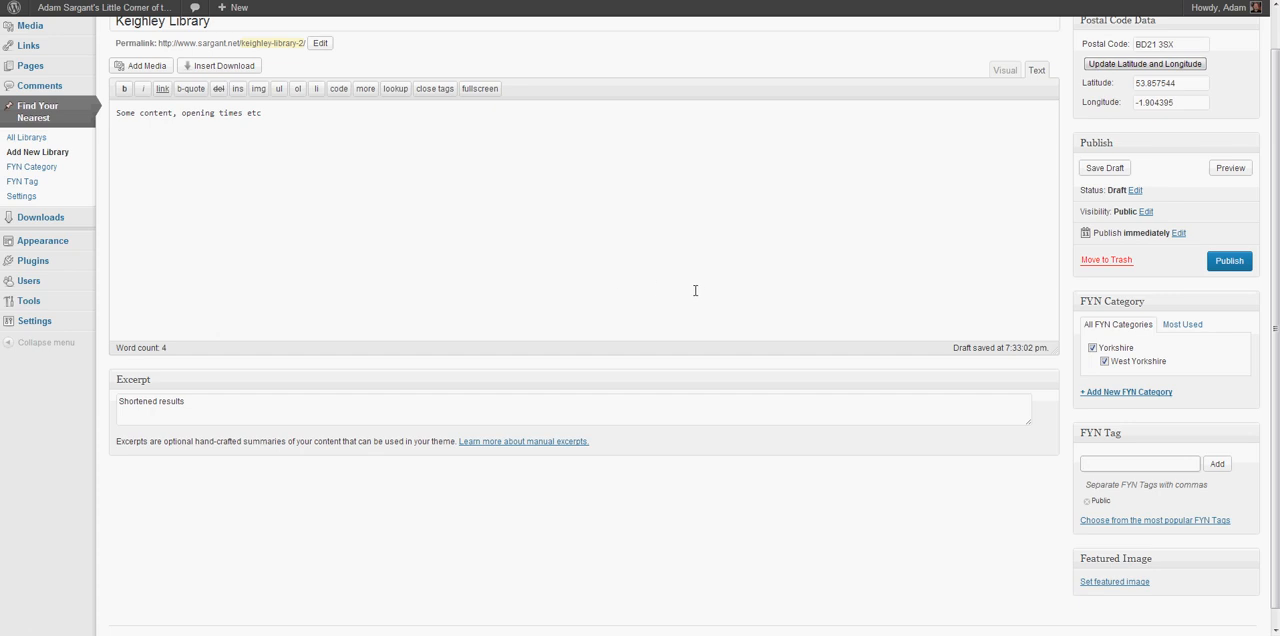
{"action": "left_click", "coordinate": [1139, 463]}
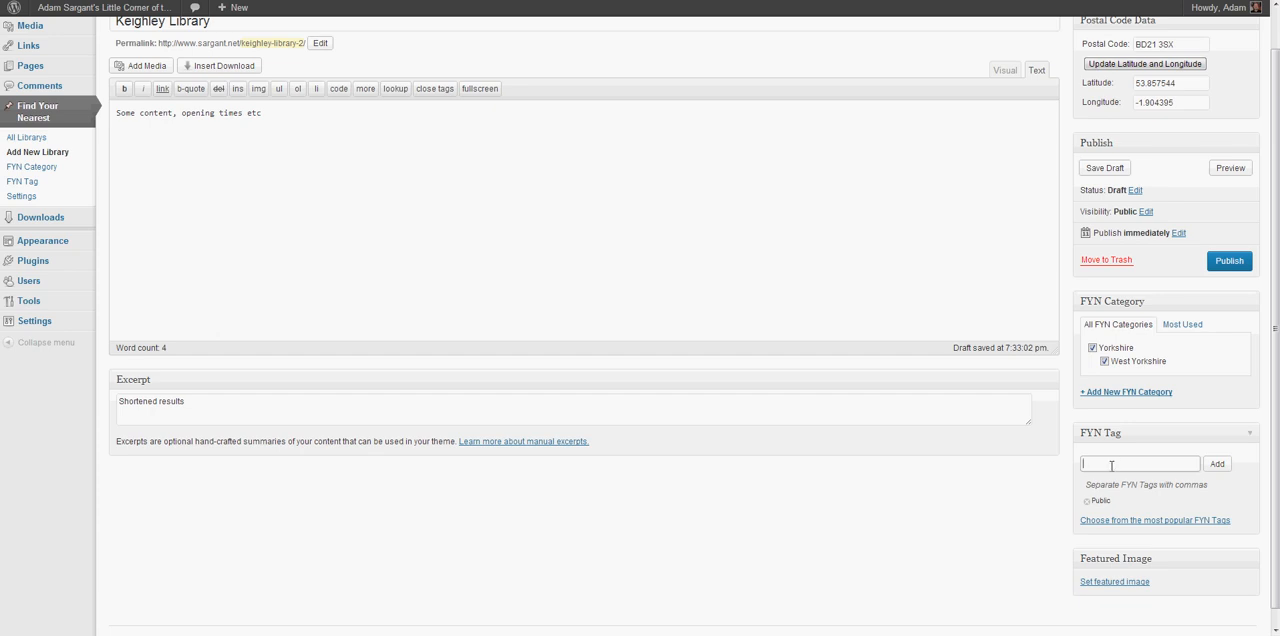
{"action": "scroll", "scroll_direction": "up", "scroll_amount": 3}
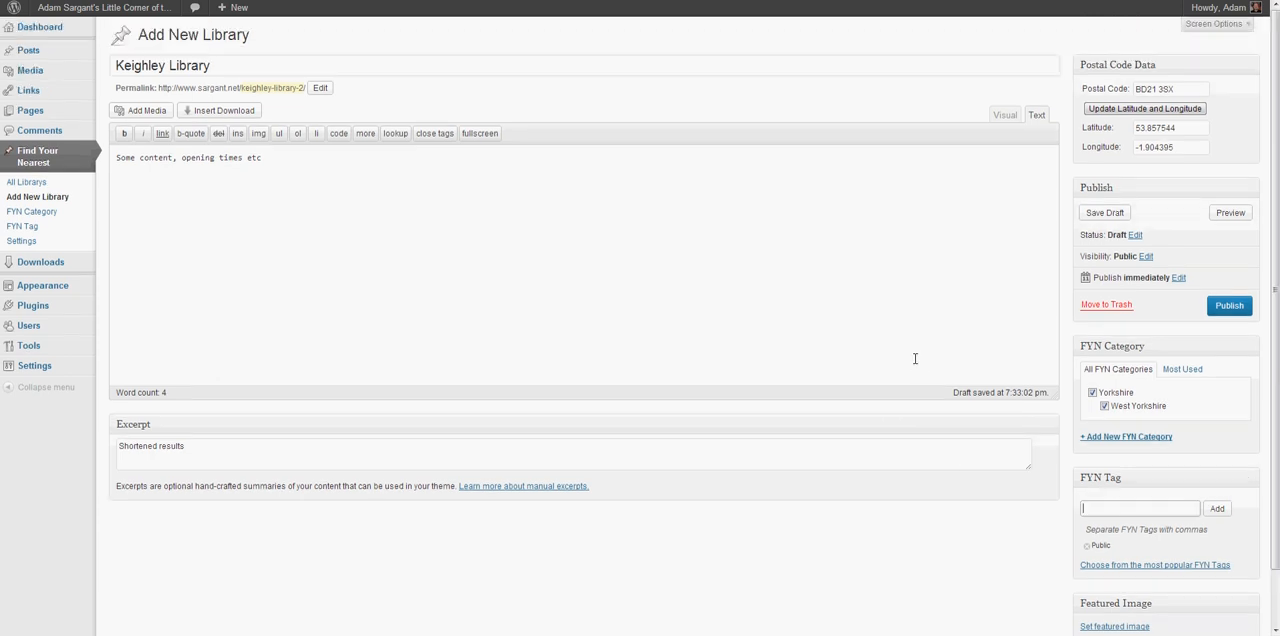
{"action": "mouse_move", "coordinate": [672, 207]}
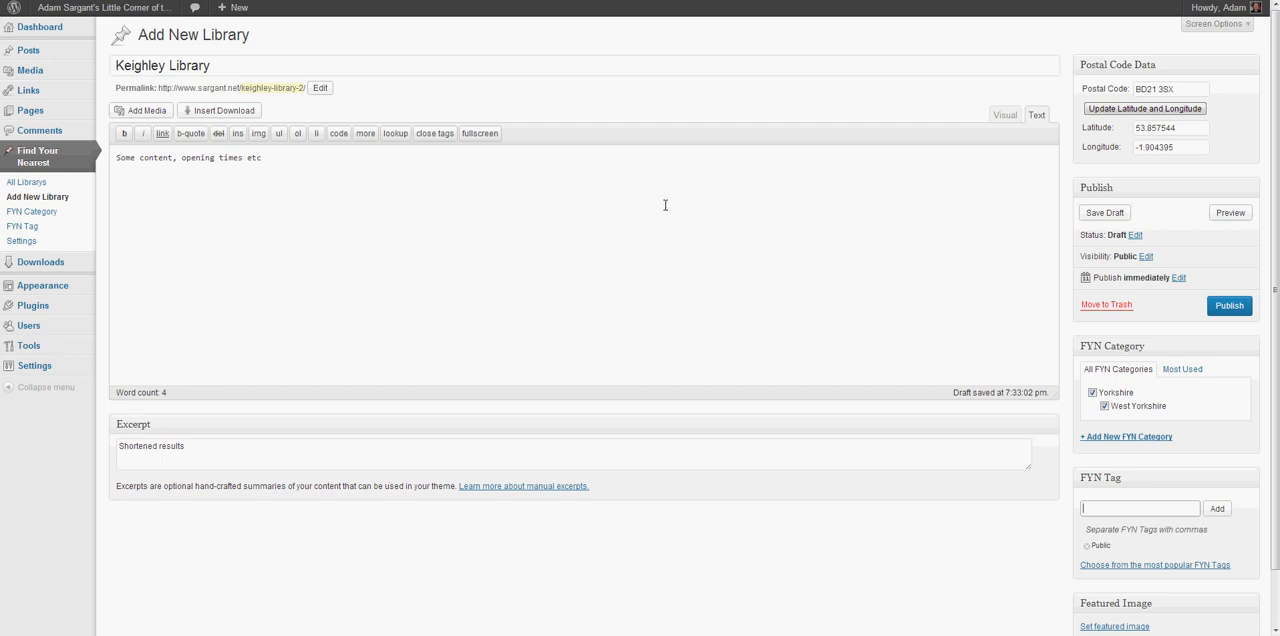
Publish the Keighley Library entry from the Publish box
{"action": "left_click", "coordinate": [1229, 305]}
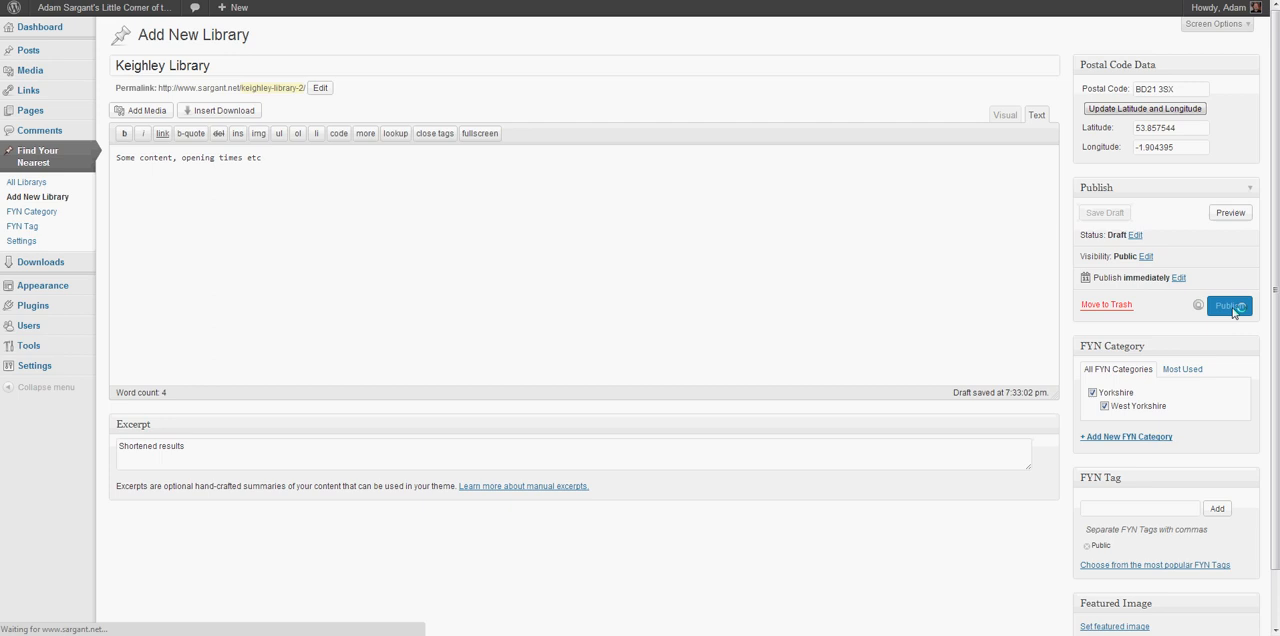
{"action": "left_click", "coordinate": [1230, 305]}
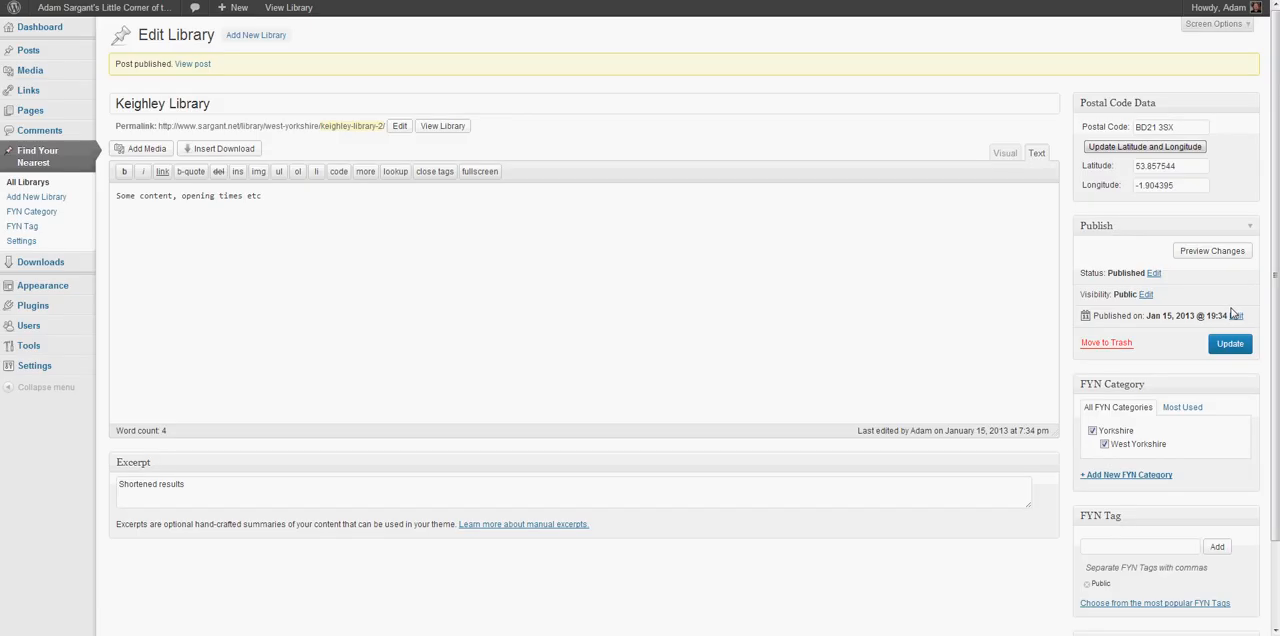
{"action": "mouse_move", "coordinate": [499, 258]}
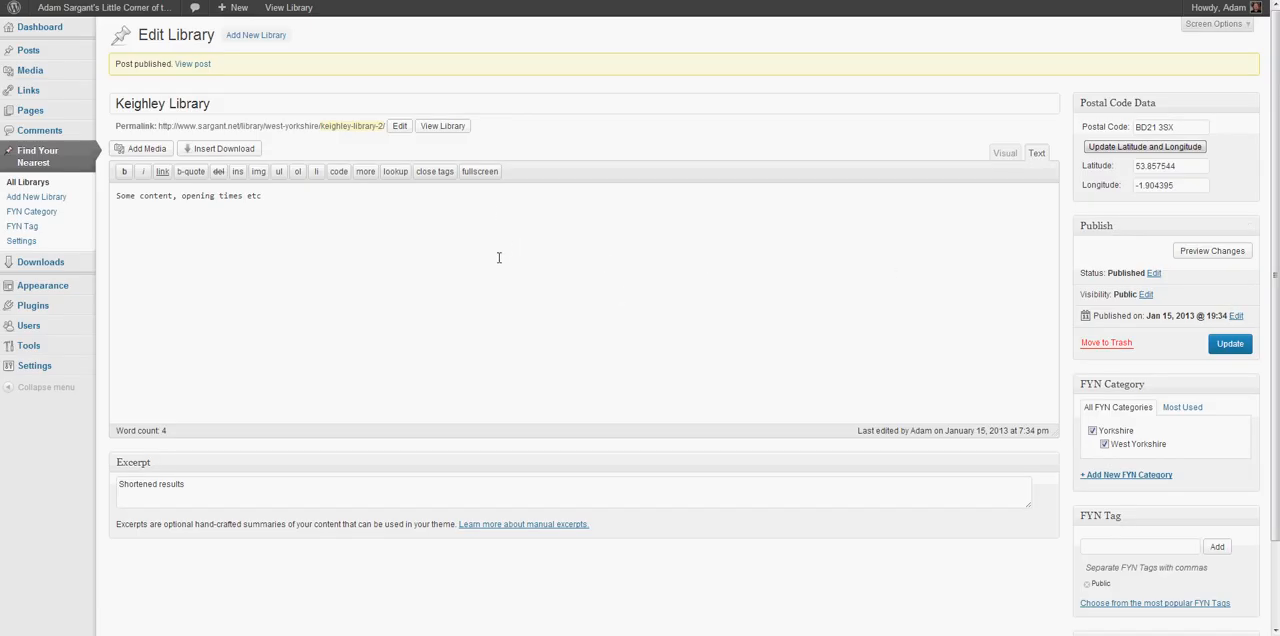